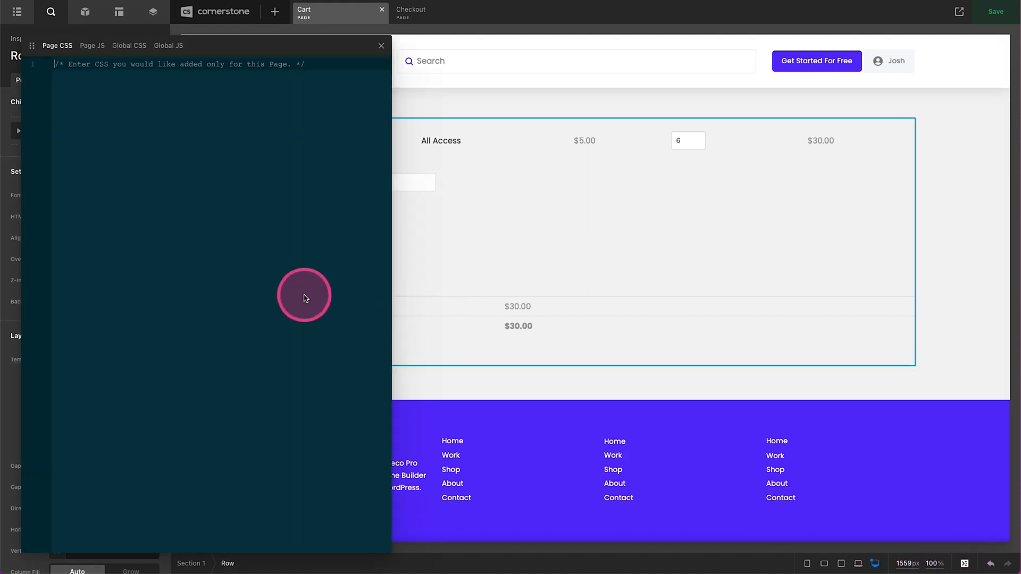
pyautogui.moveTo(392, 263)
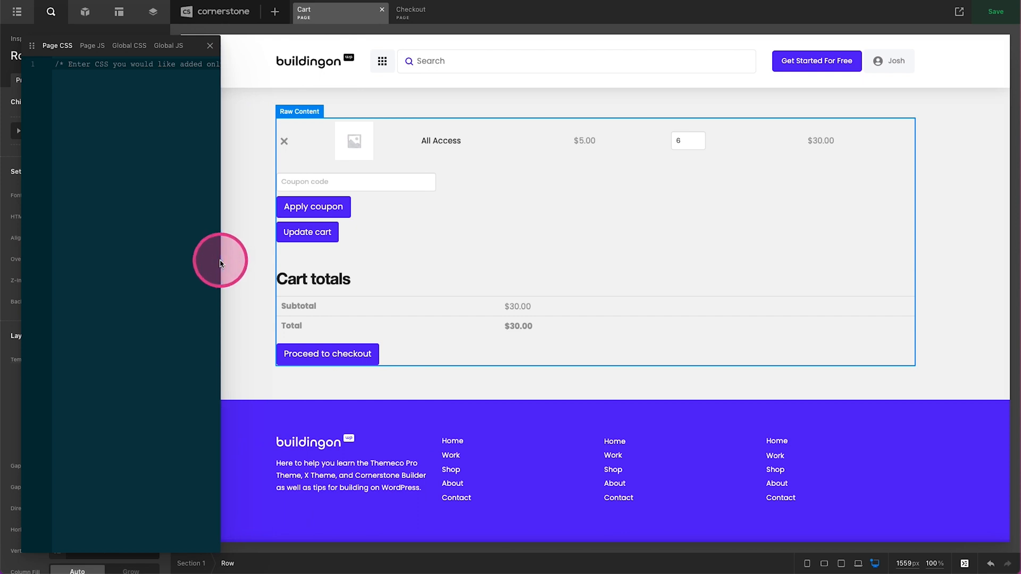
pyautogui.moveTo(175, 255)
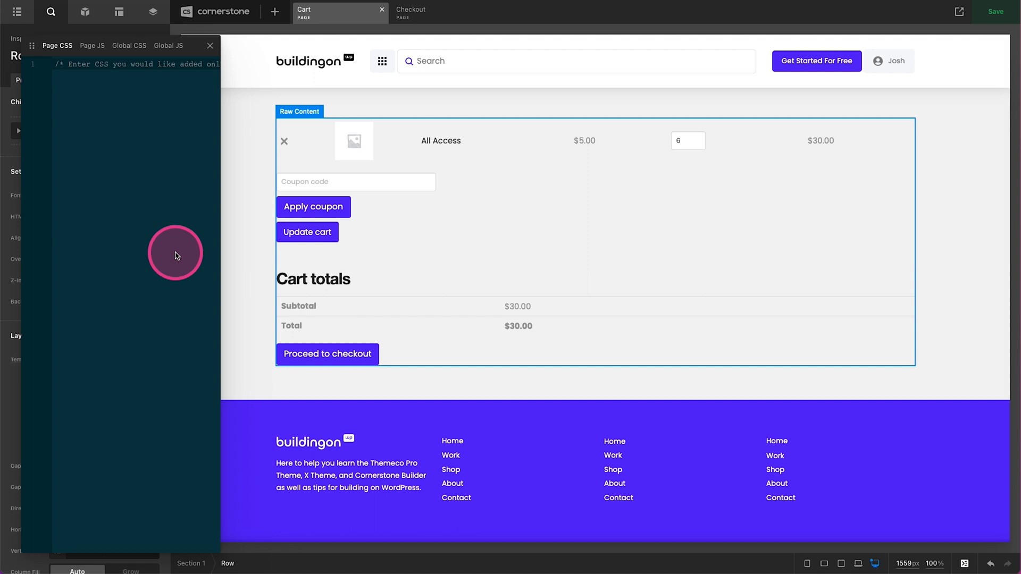
pyautogui.moveTo(873, 249)
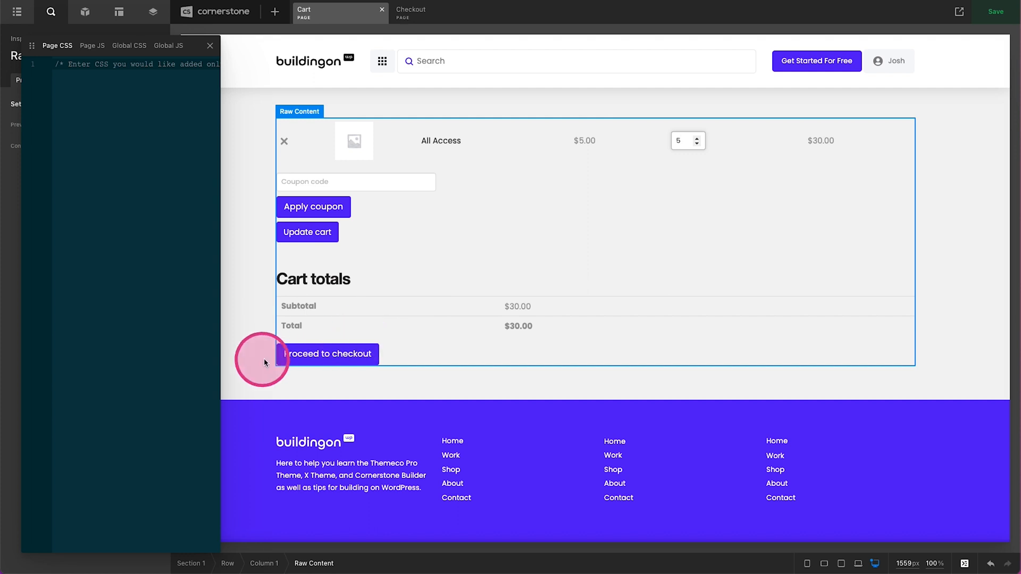
pyautogui.moveTo(347, 313)
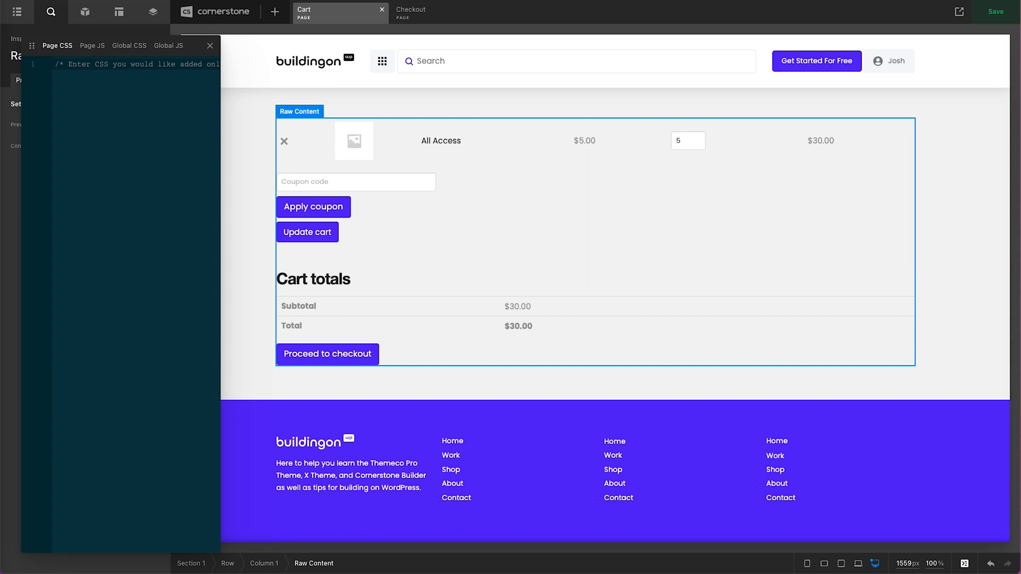
# Step: Add the side-by-side layout CSS to Page CSS, setting the cart form width to 63%
pyautogui.click(684, 141)
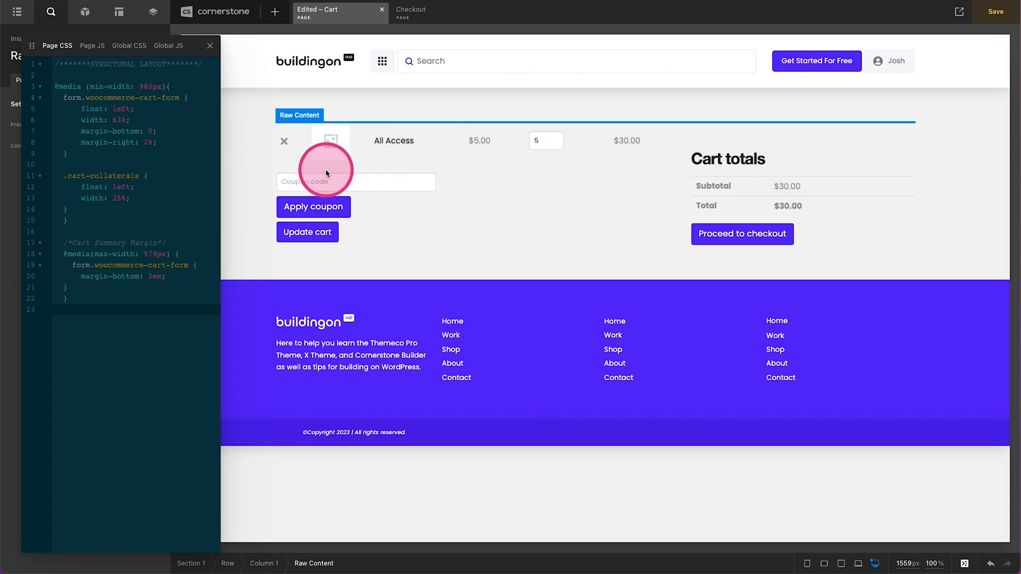
pyautogui.moveTo(787, 182)
pyautogui.write('5')
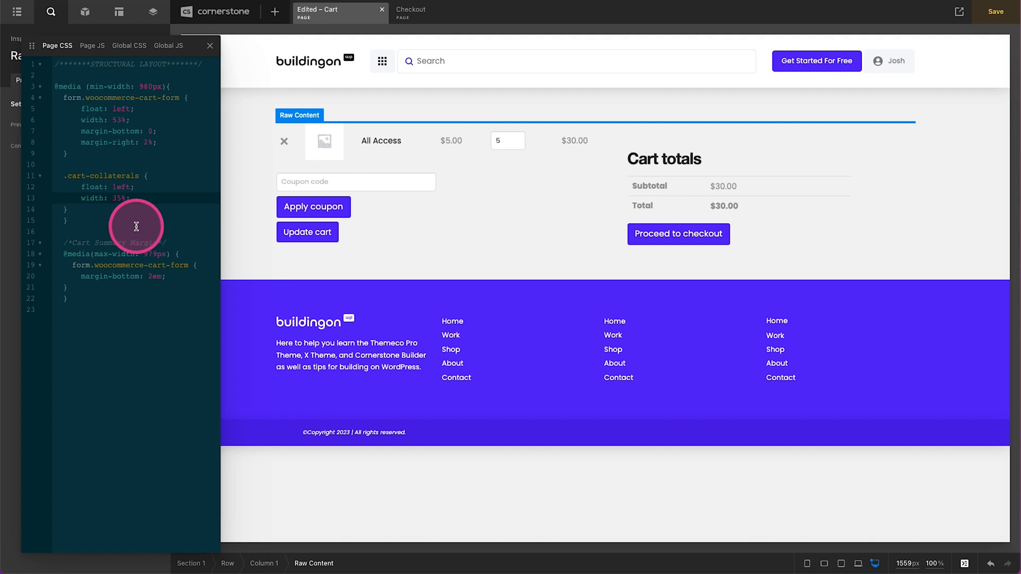
pyautogui.write('45')
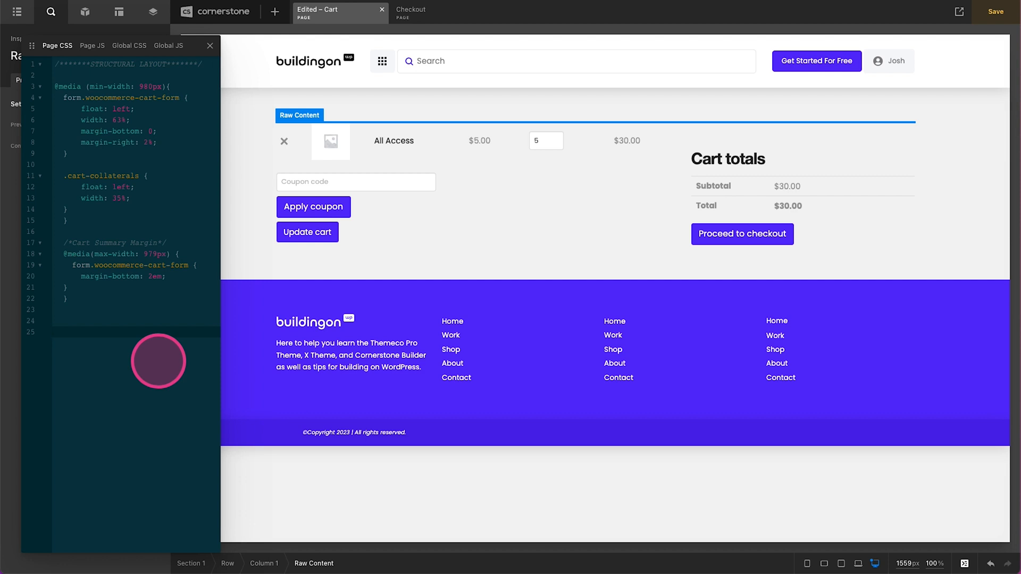
pyautogui.moveTo(384, 182)
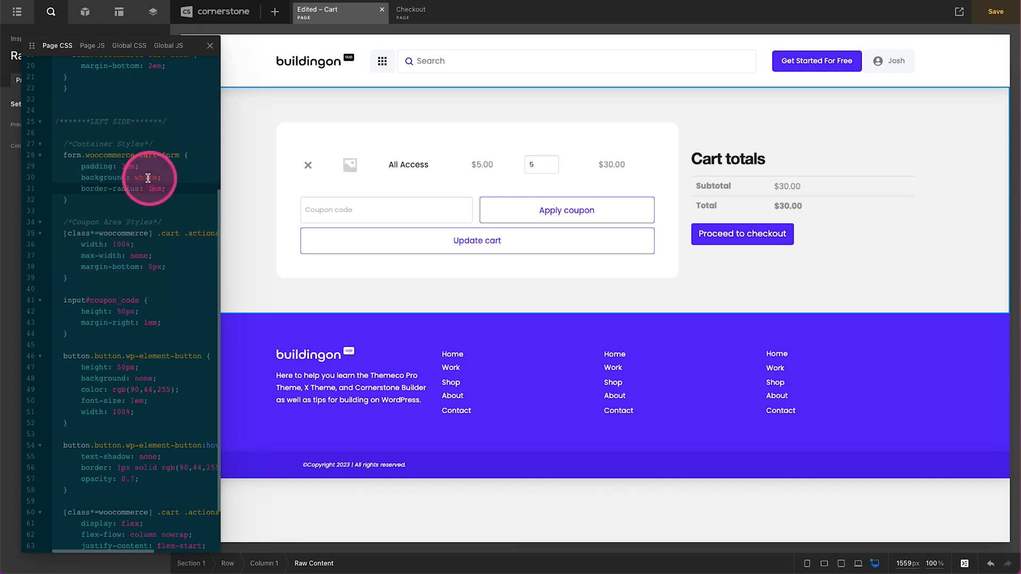
# Step: Add the white rounded cart-form CSS, testing a blue background before settling on white
pyautogui.write('blue')
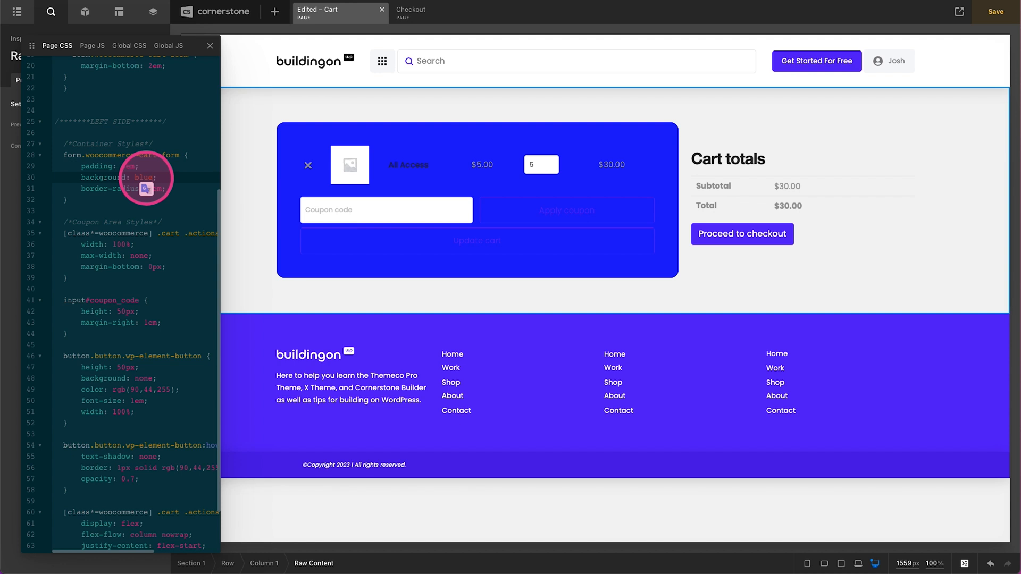
pyautogui.write('white')
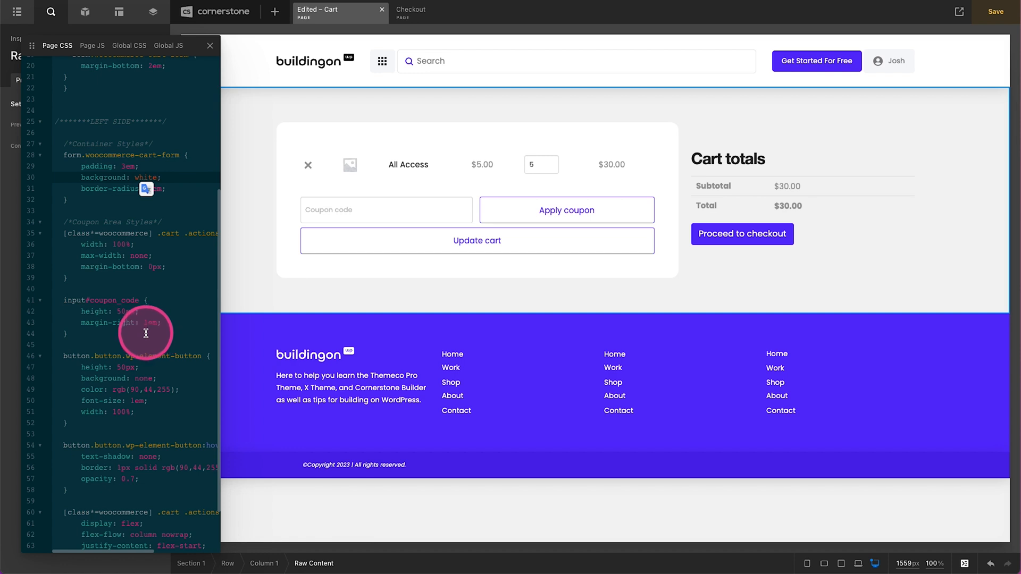
pyautogui.moveTo(306, 302)
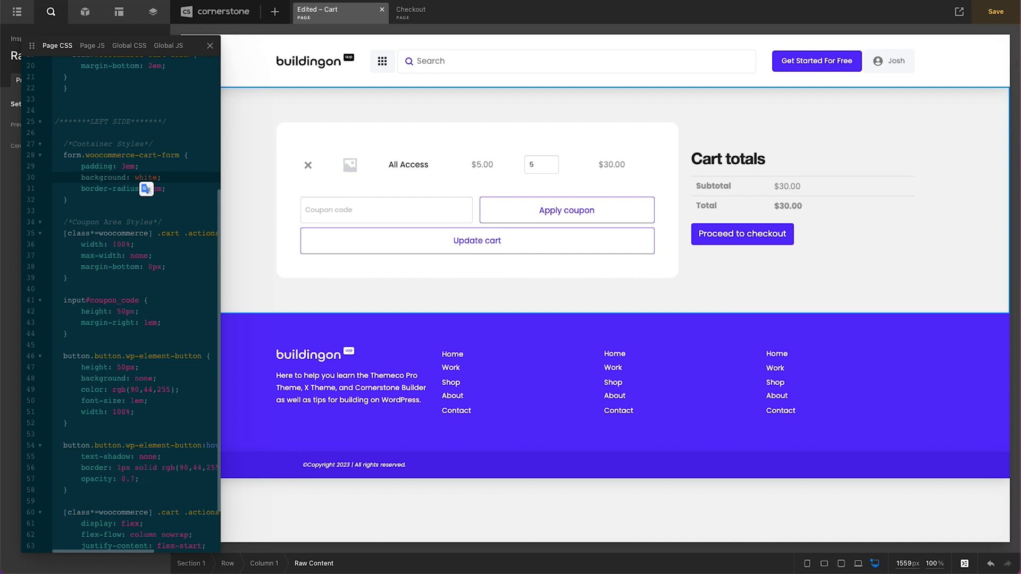
# Step: Add the shadowed totals card CSS and hide the Cart totals heading with display: none
pyautogui.scroll(-3)
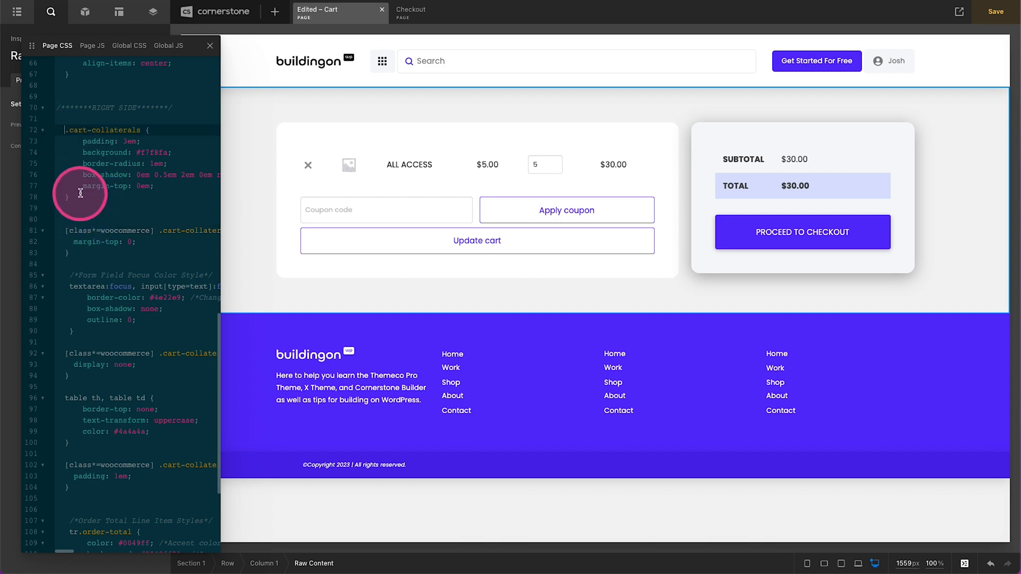
pyautogui.moveTo(156, 232)
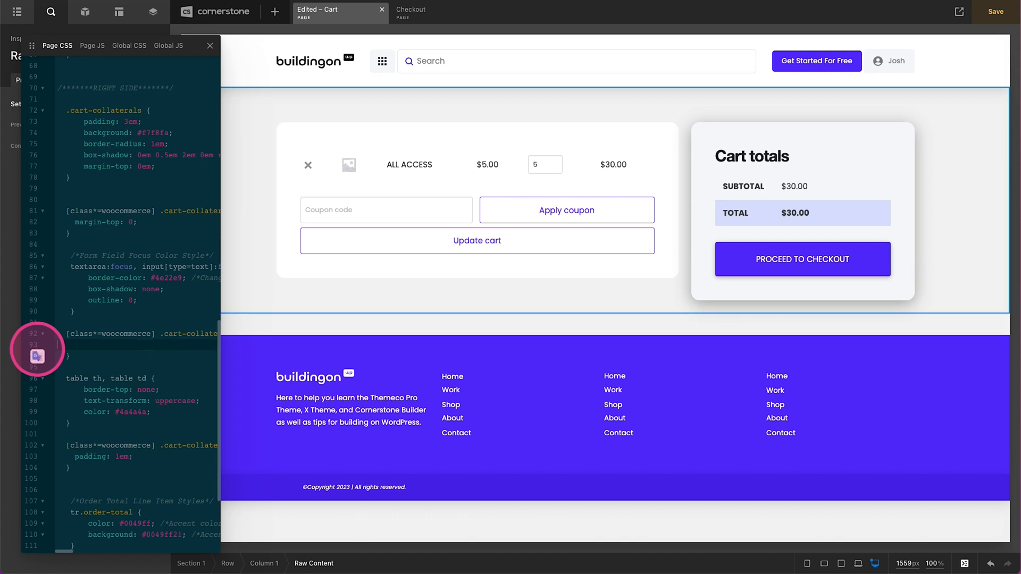
pyautogui.write('display: none;')
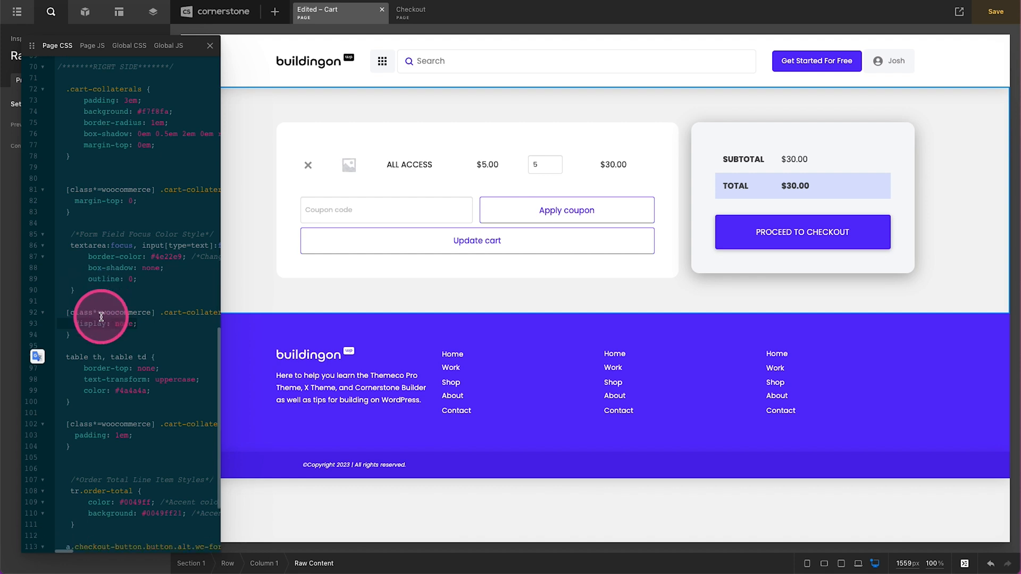
pyautogui.scroll(-3)
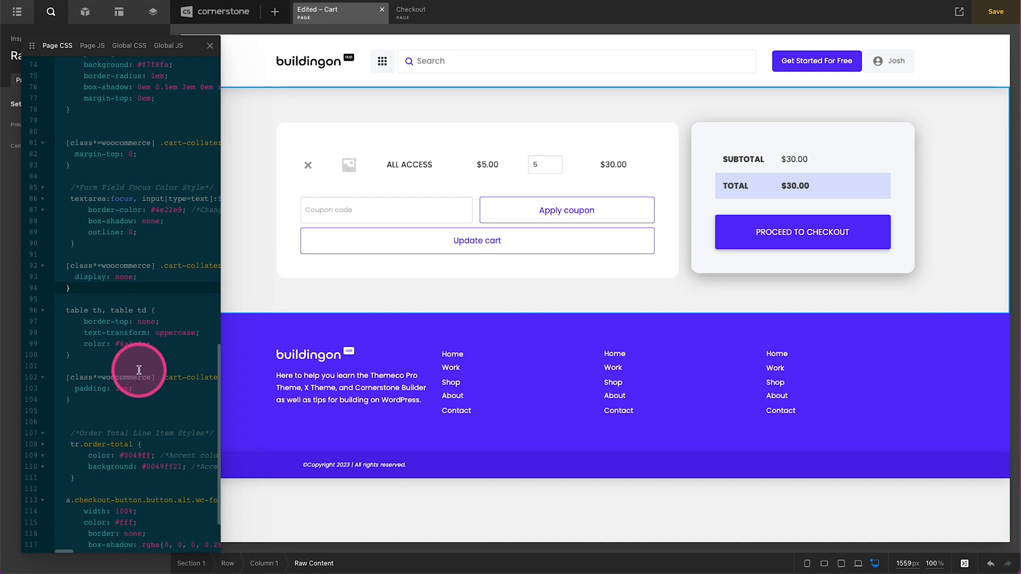
pyautogui.scroll(-3)
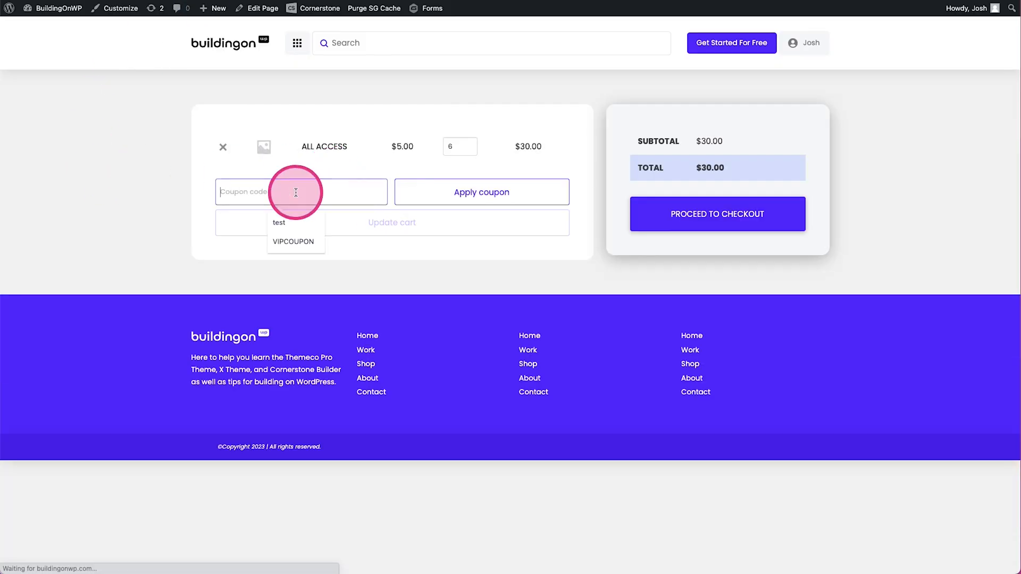
# Step: Select the Coupon code field on the live cart page
pyautogui.click(482, 191)
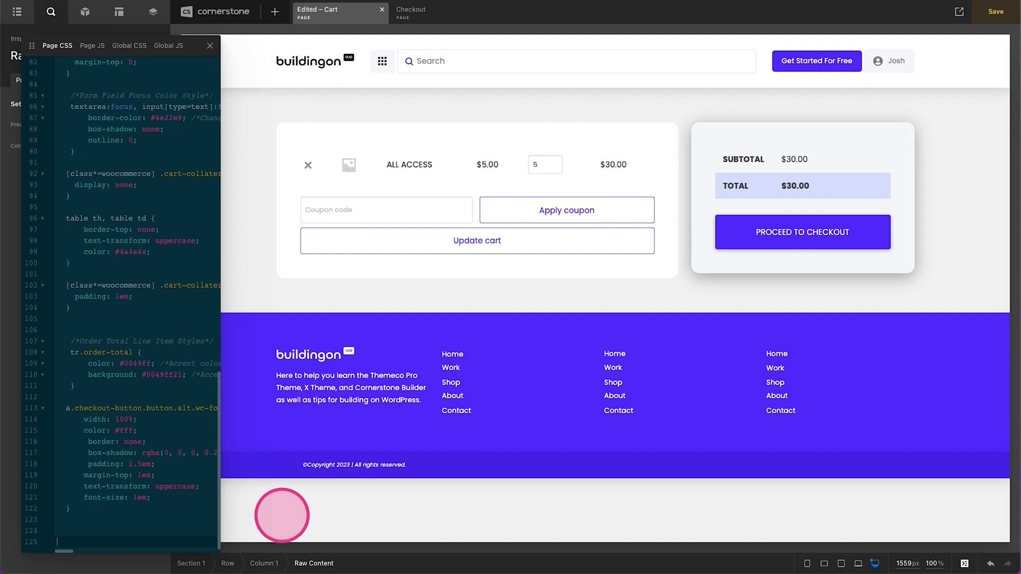
pyautogui.scroll(-3)
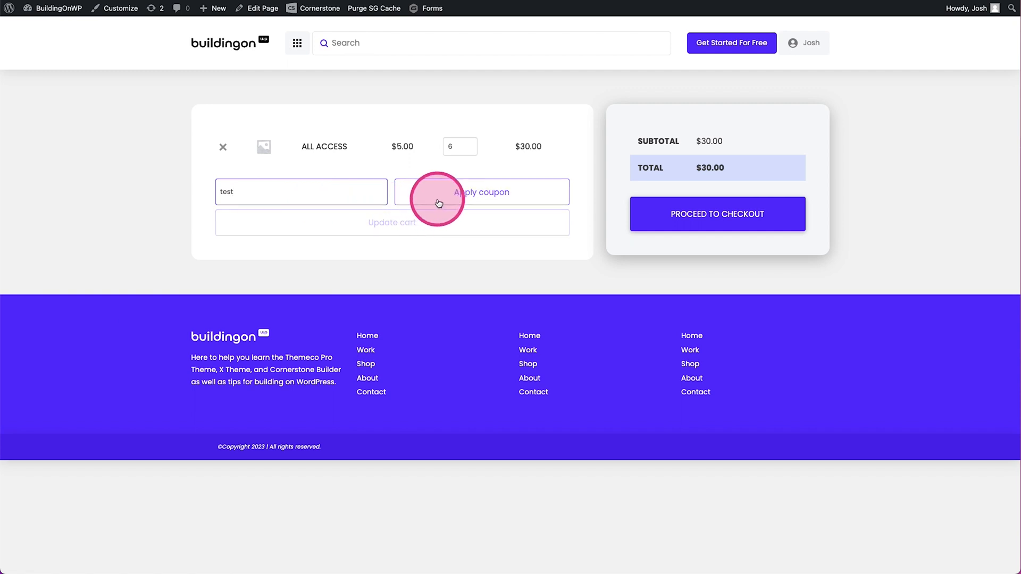
# Step: Enter the coupon code 'test' on the live cart and apply it
pyautogui.click(481, 191)
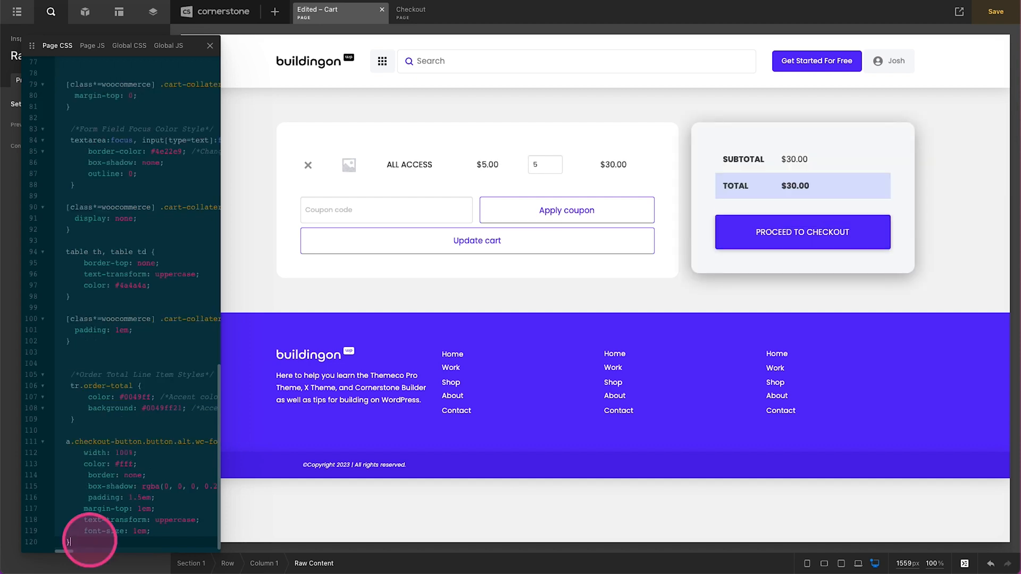
pyautogui.scroll(-3)
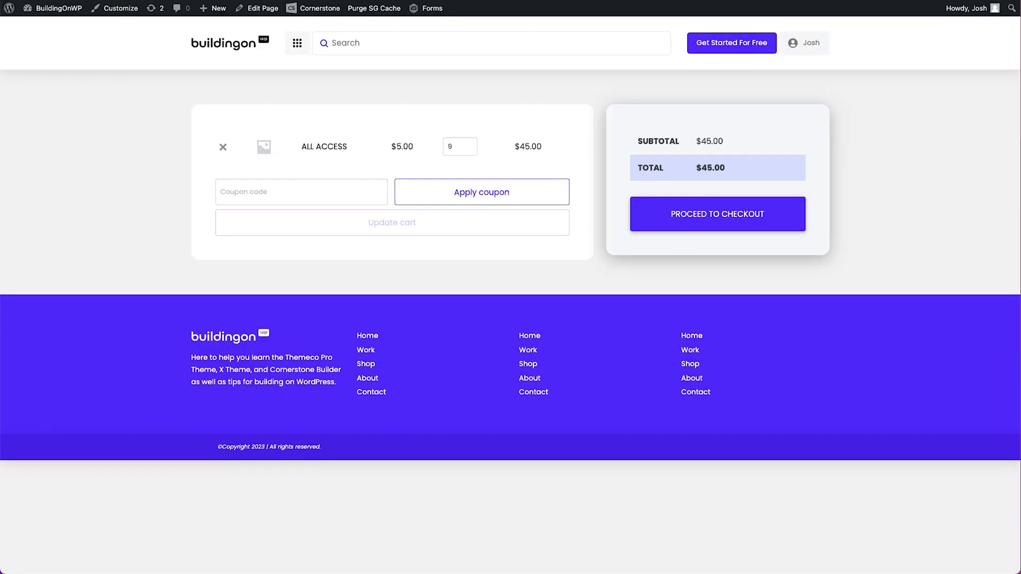
# Step: Proceed from the cart of 9 All Access items to checkout
pyautogui.click(121, 8)
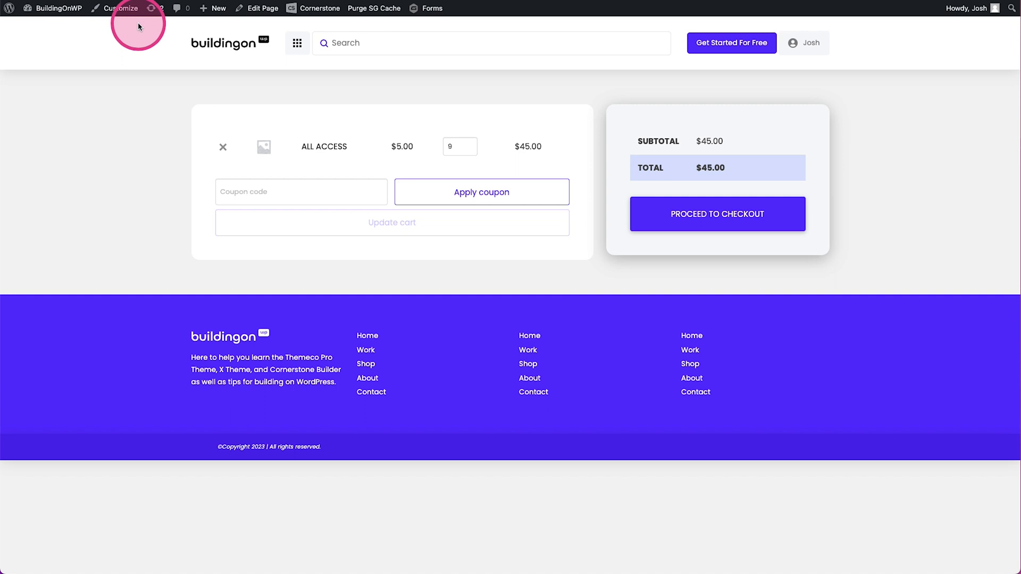
pyautogui.click(716, 214)
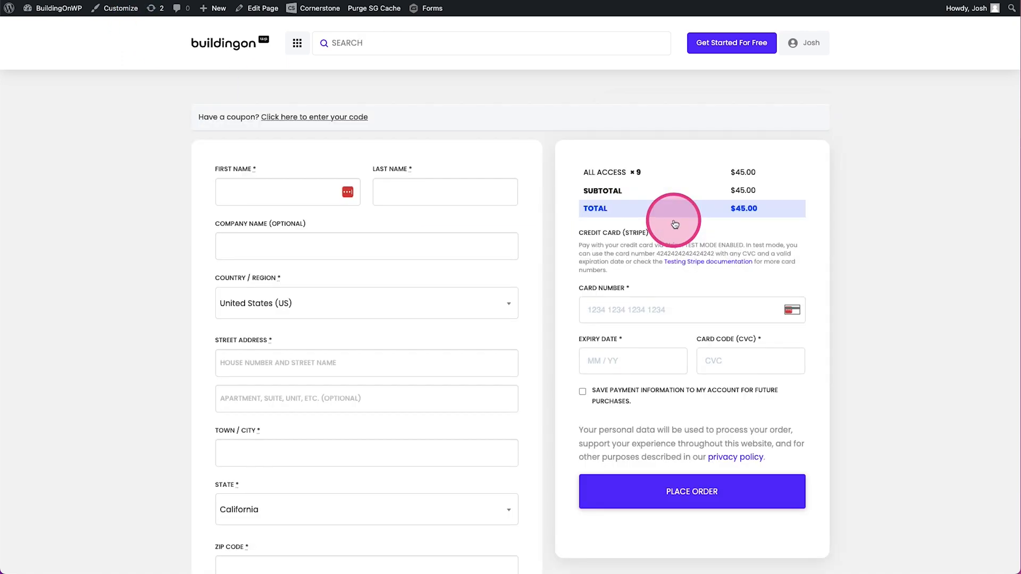